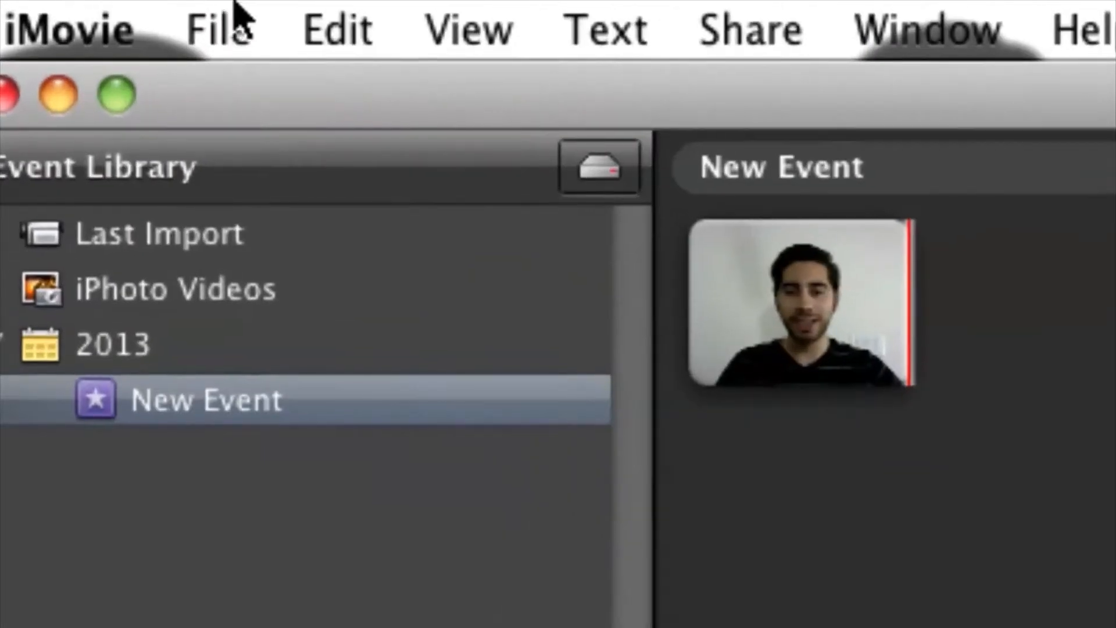
Step: Begin a movie-file import from the Desktop, targeted at the existing New Event
click(144, 12)
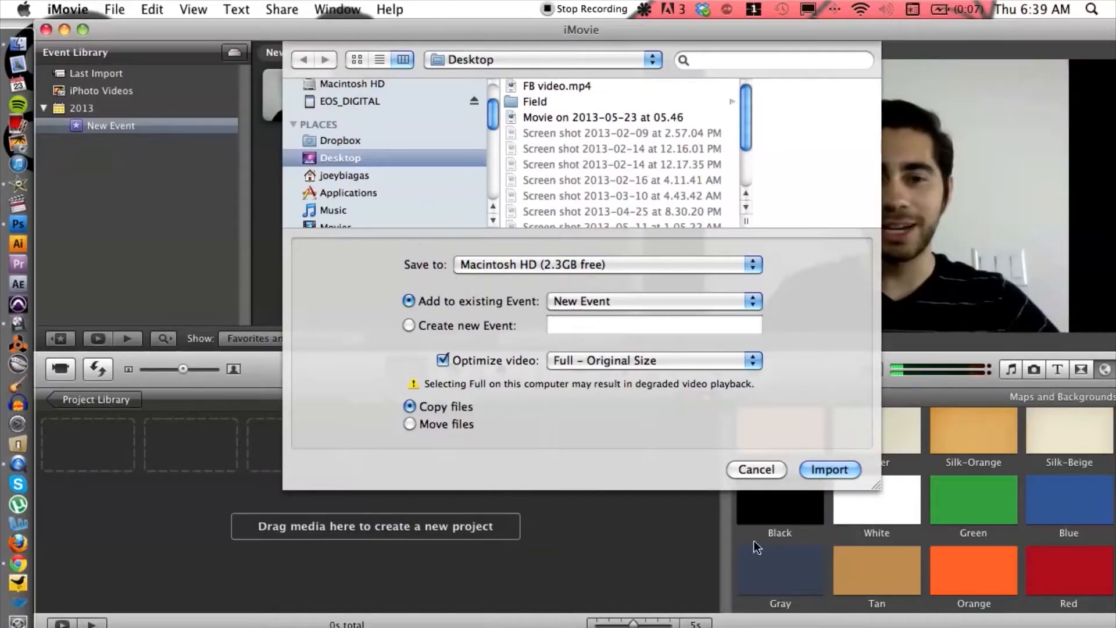
Step: Confirm the import so the 7.7-second webcam clip lands in New Event
click(829, 469)
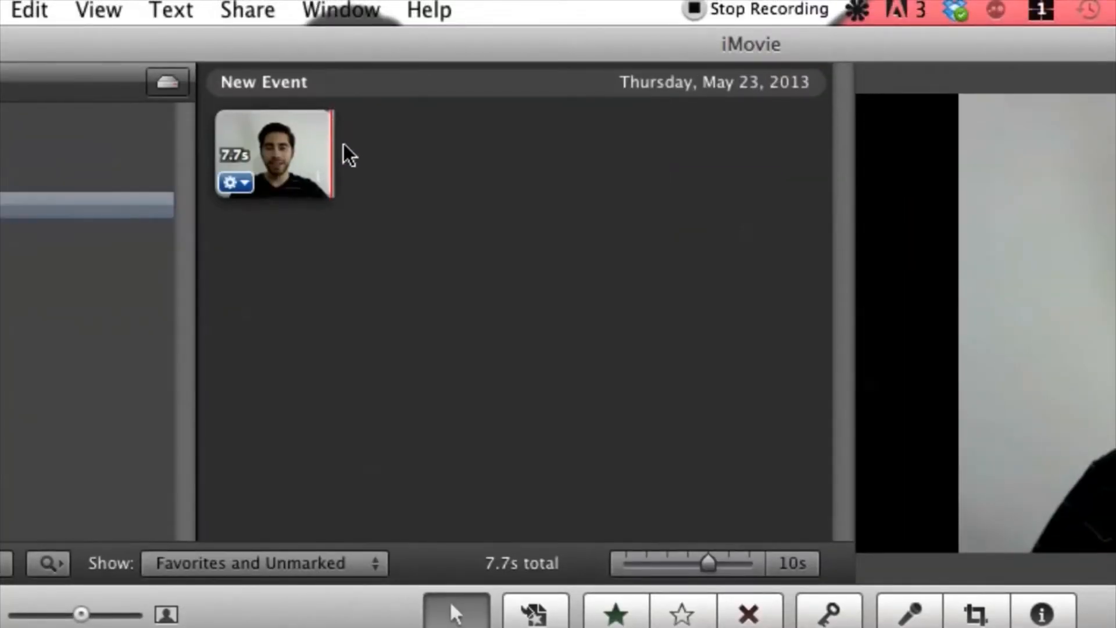
Step: Select the 7.7-second webcam clip and drag it into the My First Project timeline
click(272, 155)
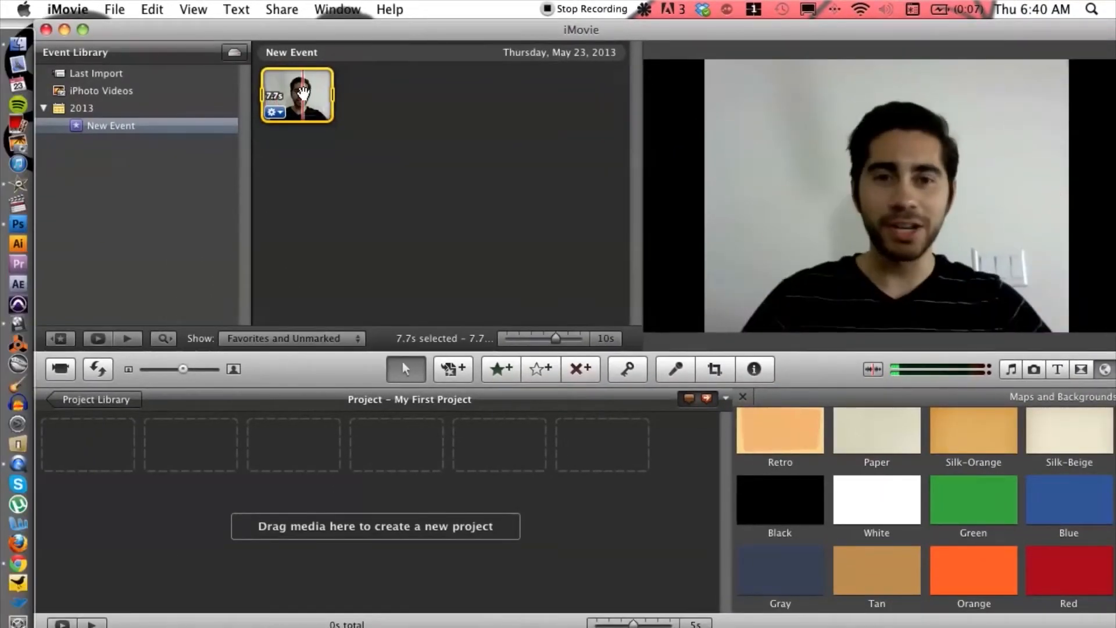
drag(297, 94, 292, 449)
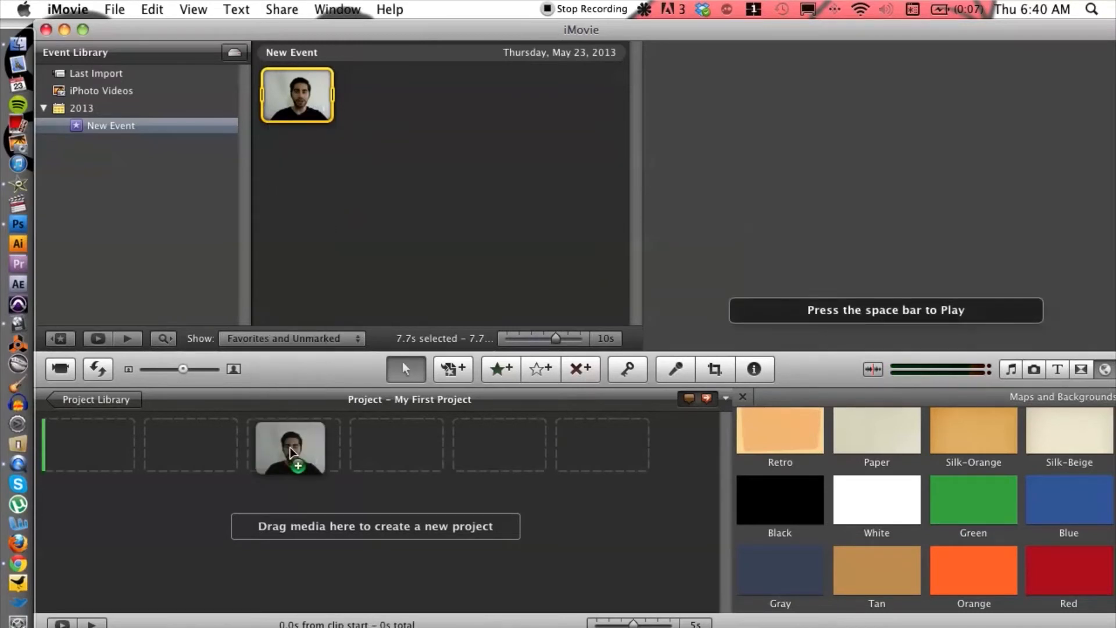